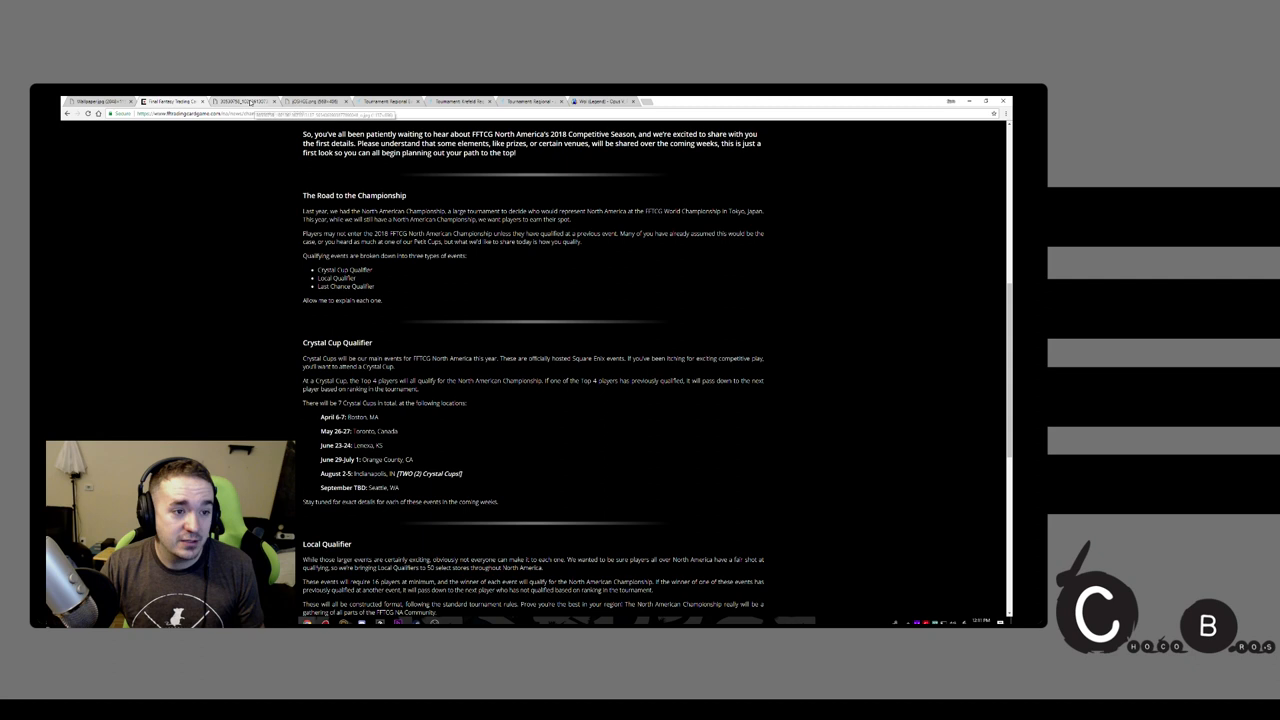
Switch from the 2018 Competitive Season article to the saved deck list JPG image.
click(245, 101)
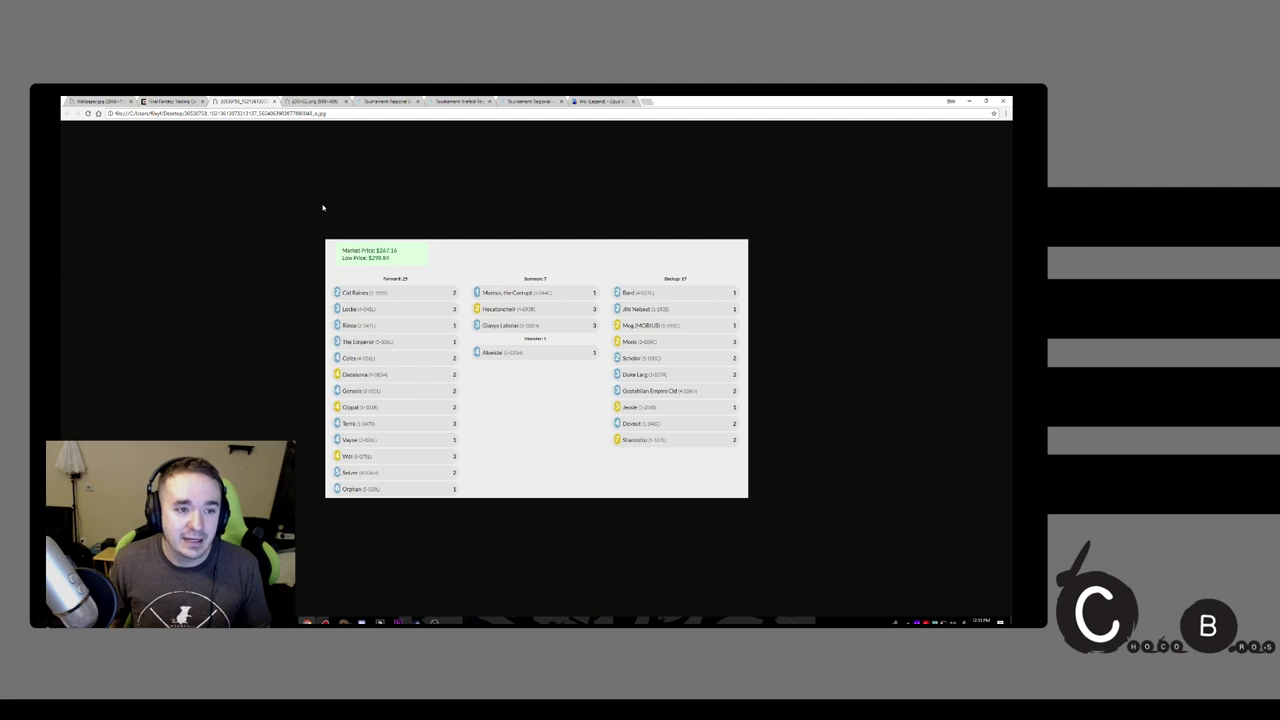
Bring up the saved PNG post ranking the top 10 Opus 5 cards.
click(325, 102)
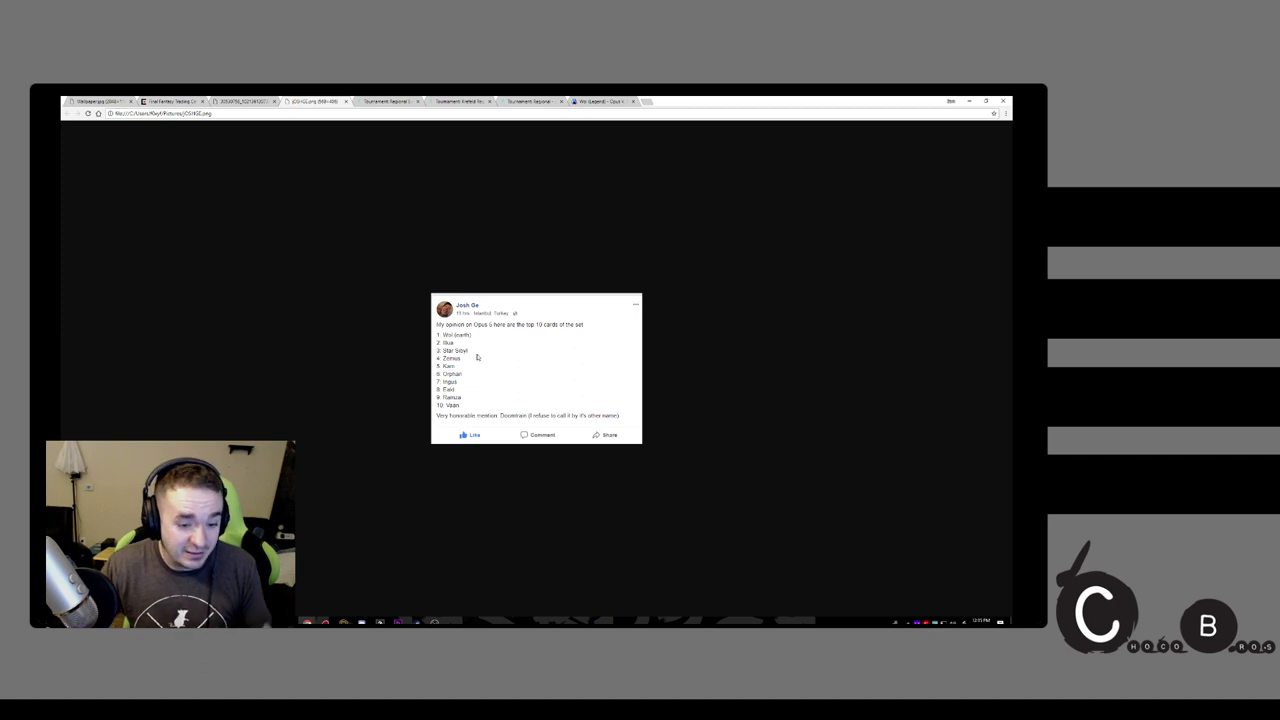
mouse_move(570, 137)
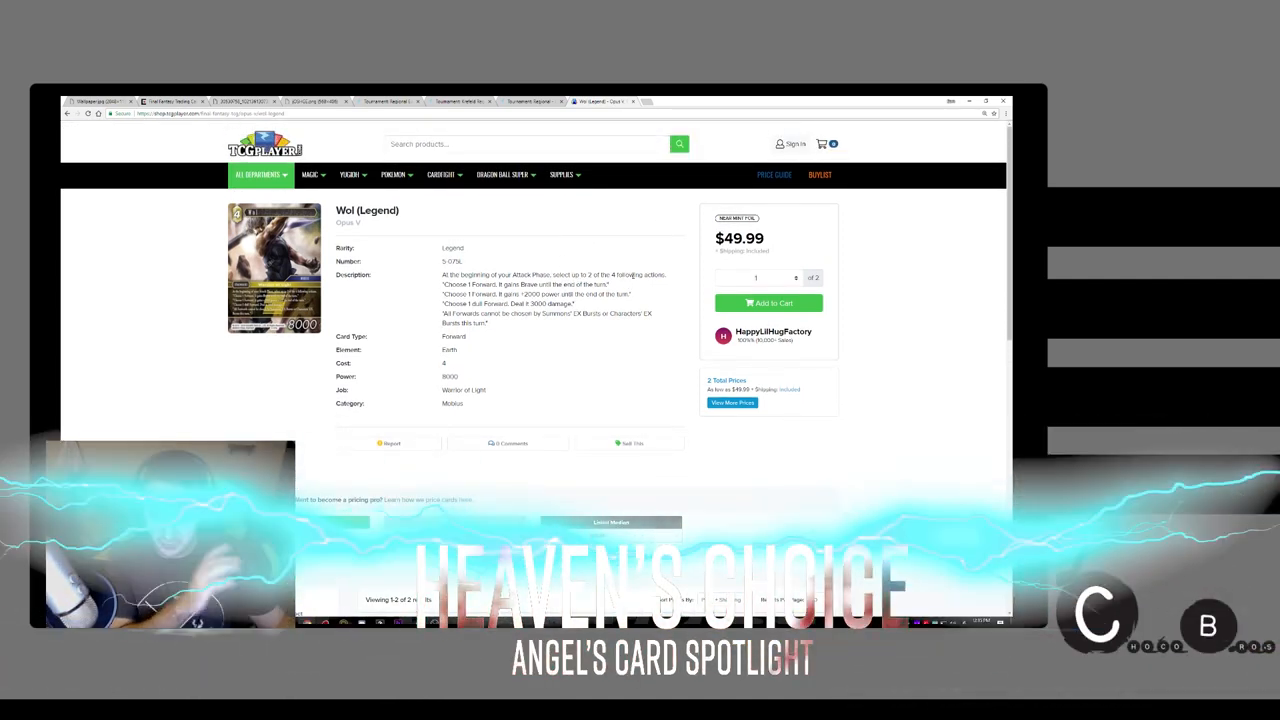
Scroll the Wol (Legend) page down to its Price Guide section.
scroll(down, 3)
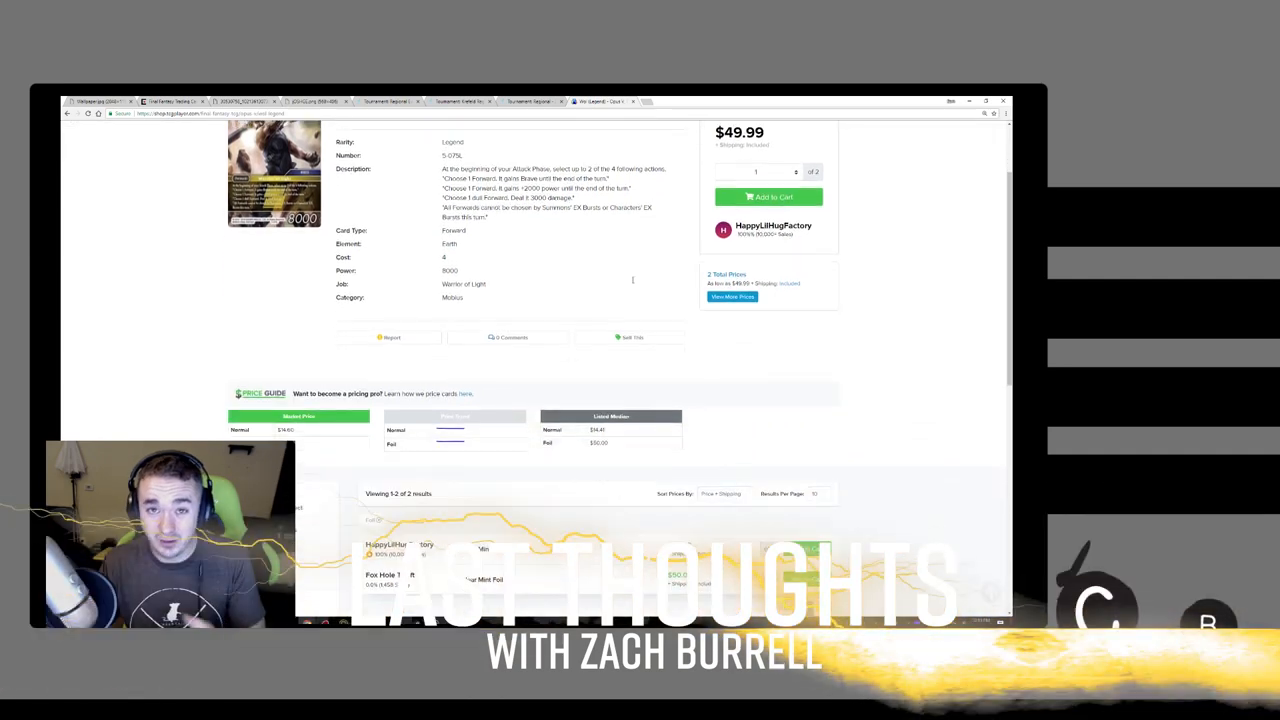
scroll(down, 3)
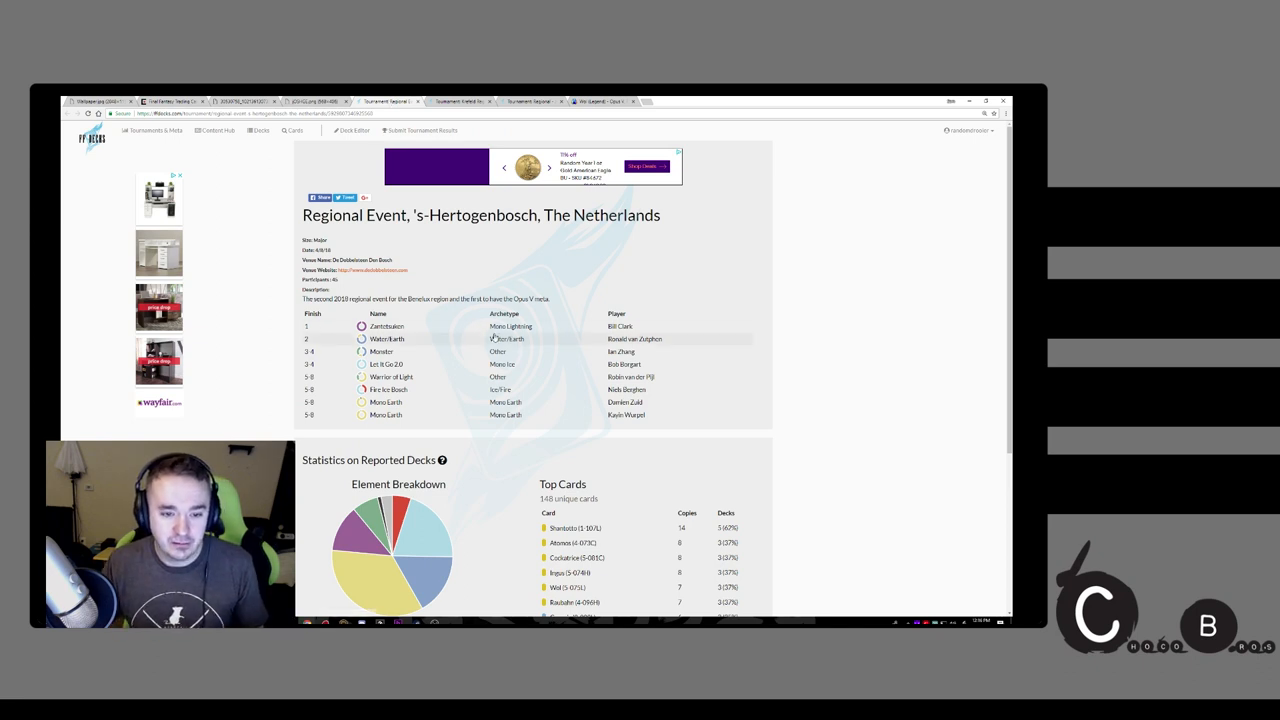
View the Krefeld and Barcelona regional results, then open the 1st-place Mono Earth deck list.
click(483, 101)
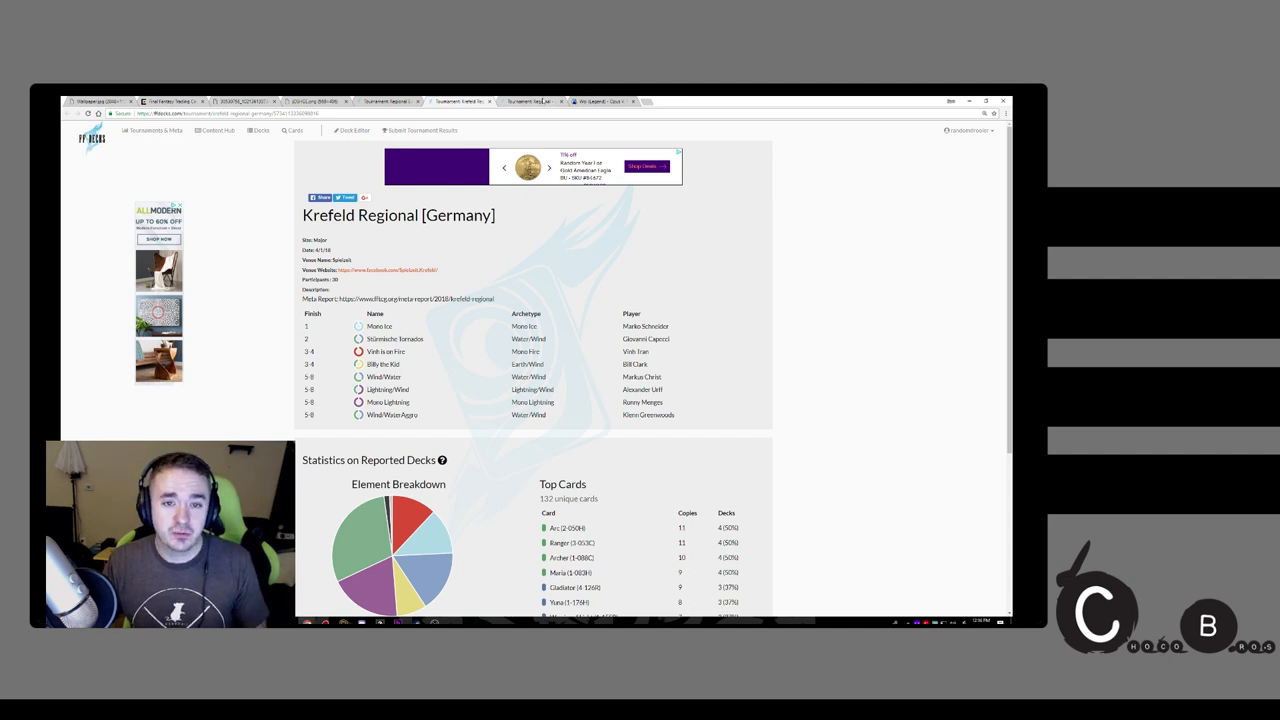
click(537, 100)
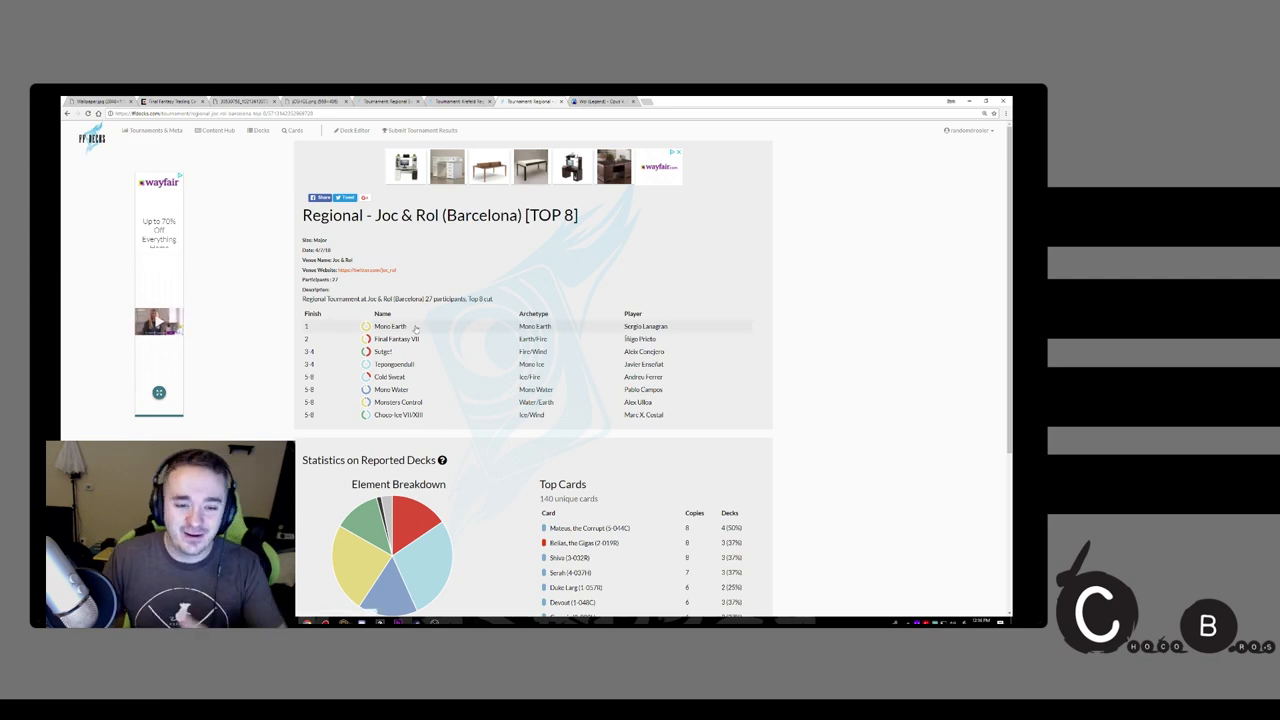
click(391, 326)
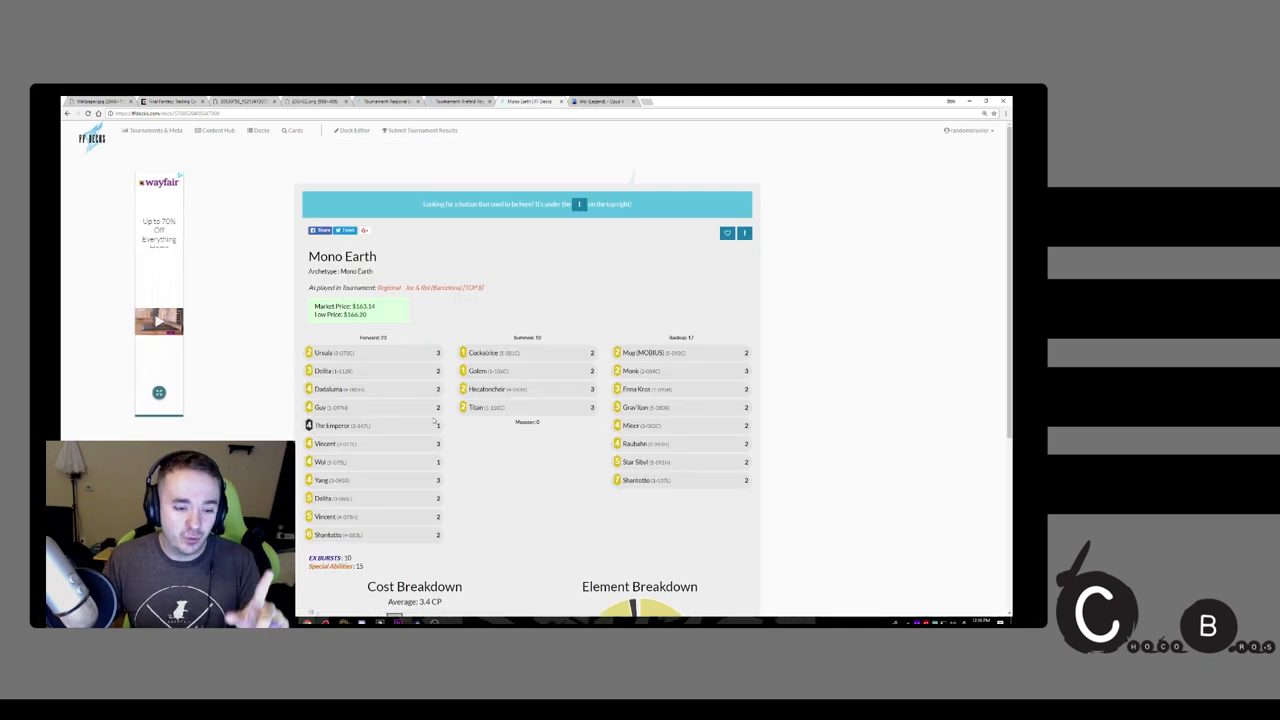